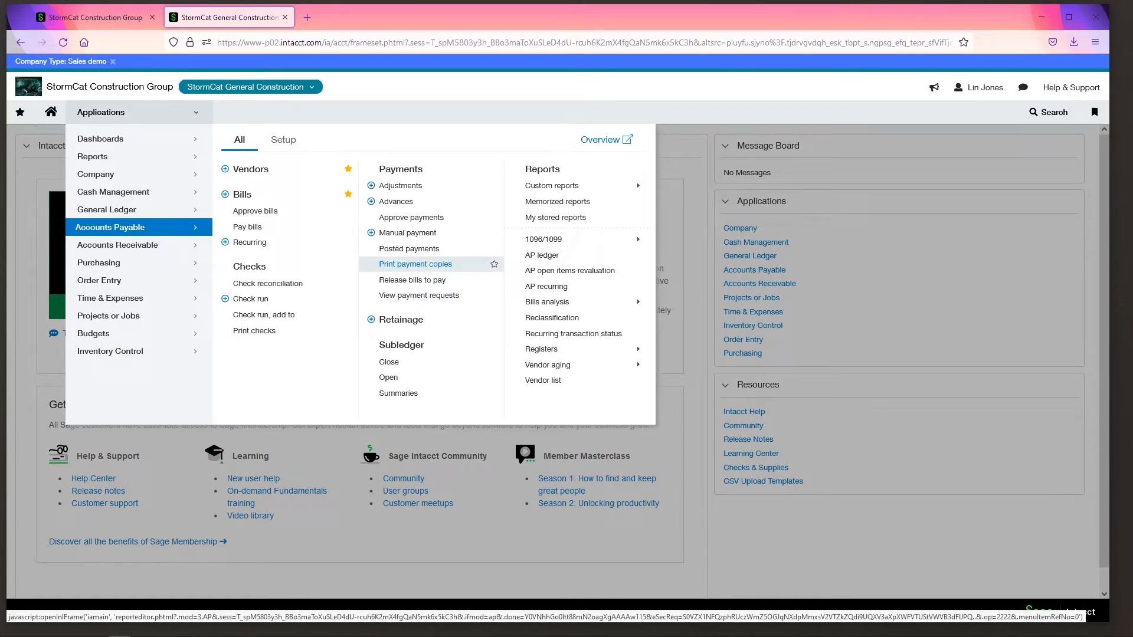
- Open the Print Payment Copies page from Accounts Payable > Payments
{"action": "left_click", "coordinate": [415, 263]}
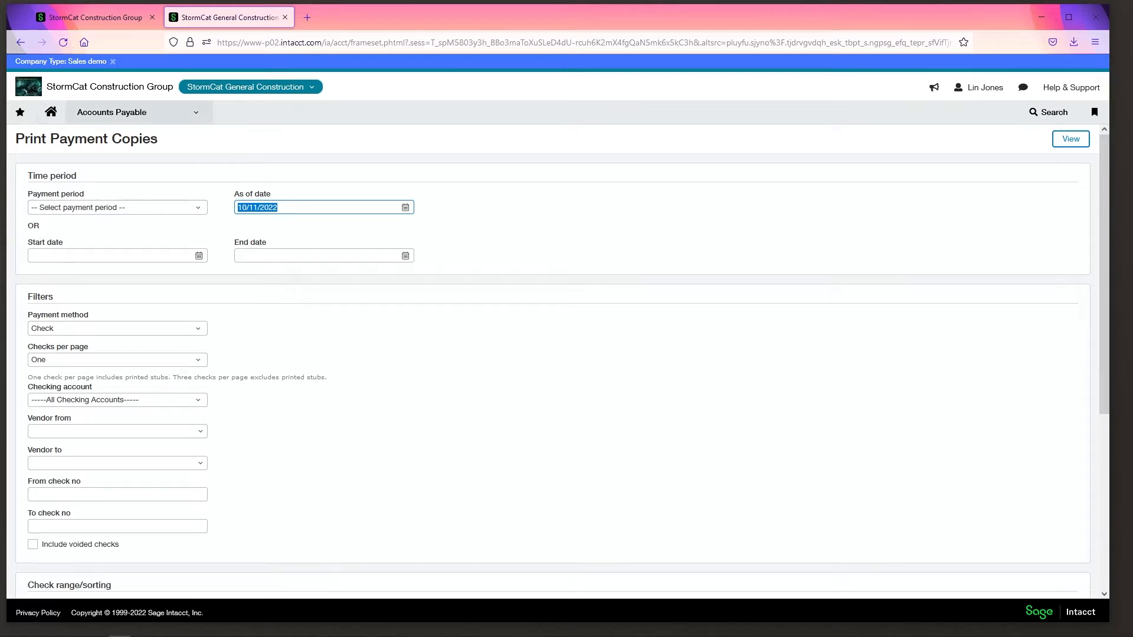
{"action": "left_click", "coordinate": [111, 112]}
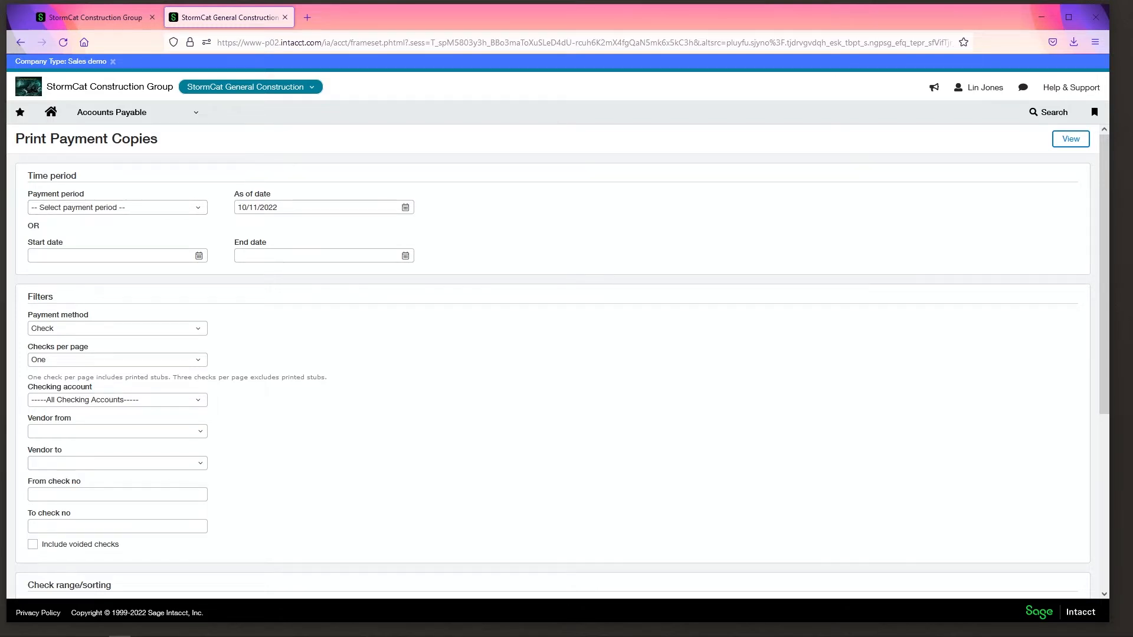
{"action": "scroll", "scroll_direction": "down", "scroll_amount": 3}
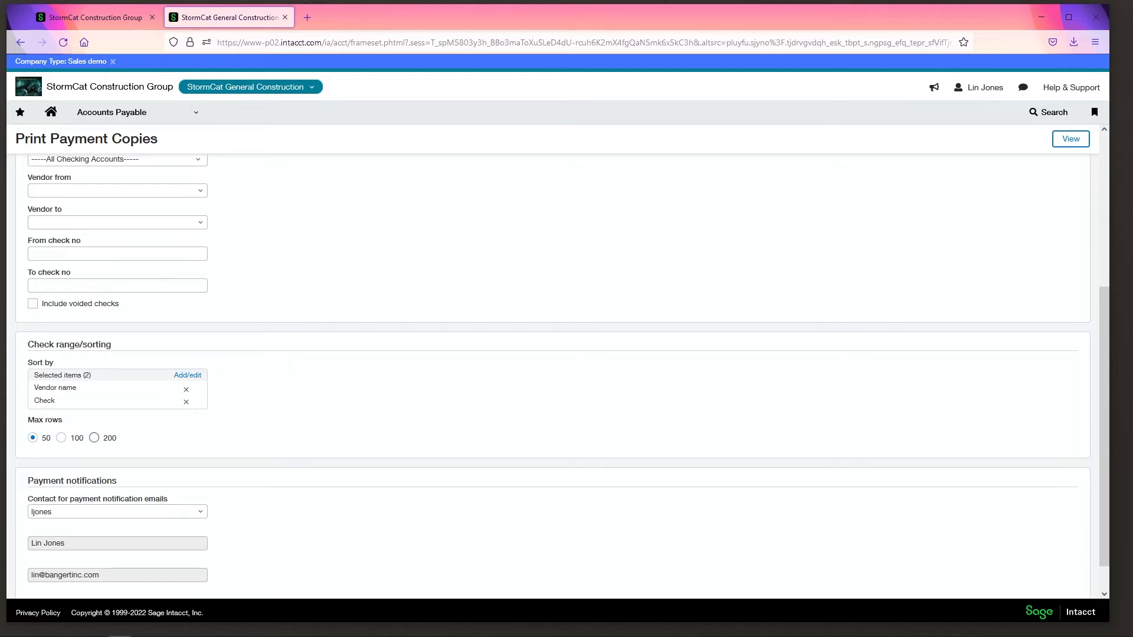
{"action": "left_click", "coordinate": [95, 437]}
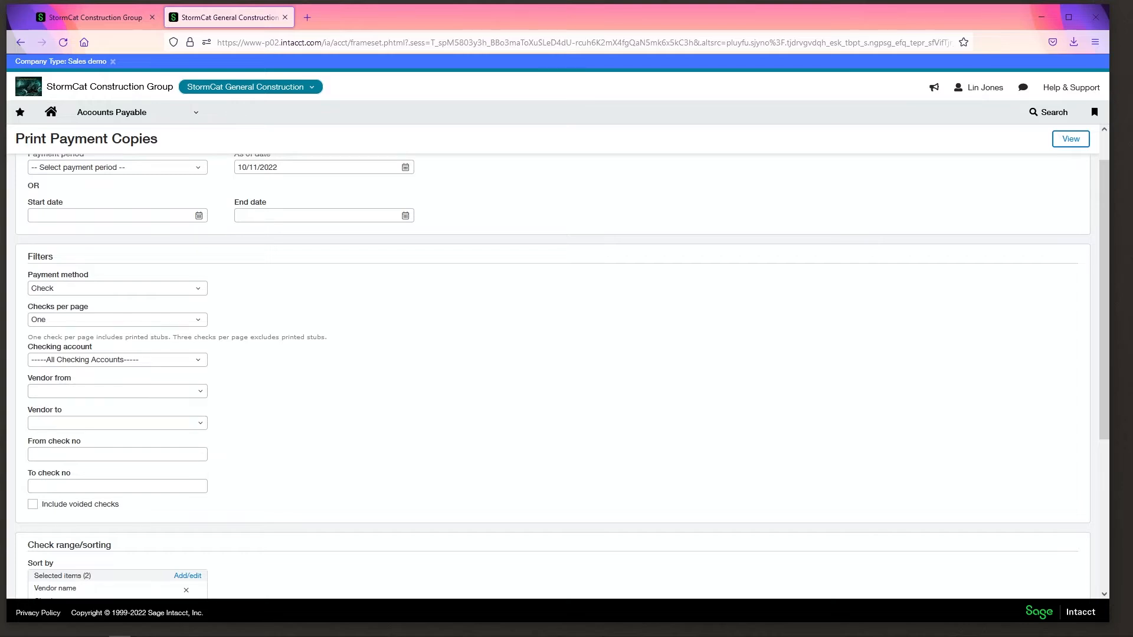
{"action": "left_click", "coordinate": [117, 358]}
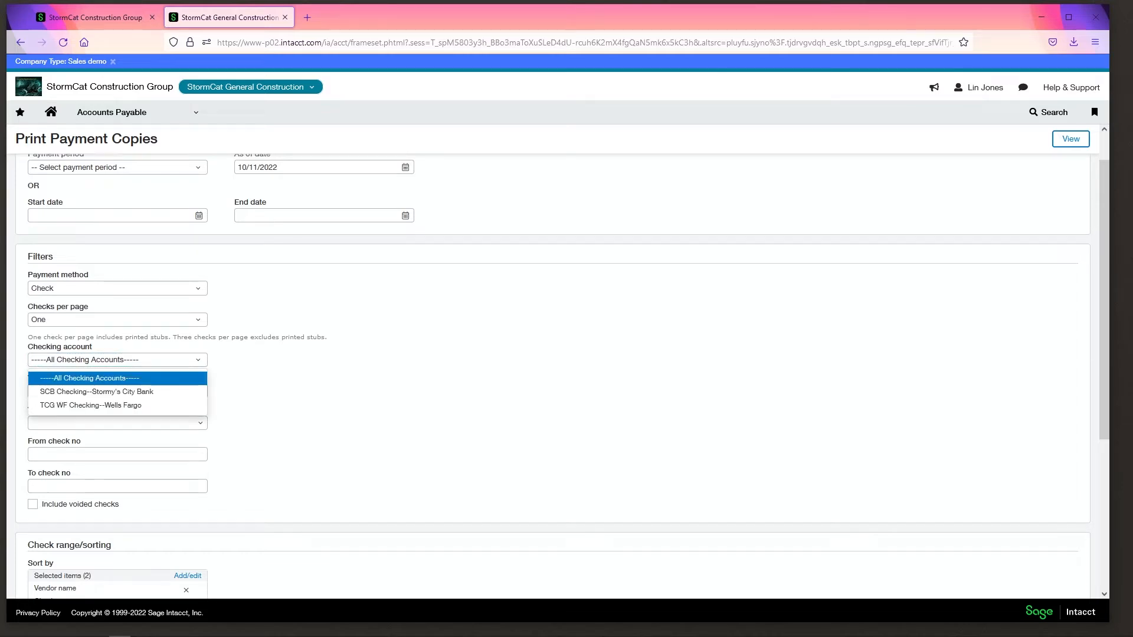
{"action": "left_click", "coordinate": [86, 359]}
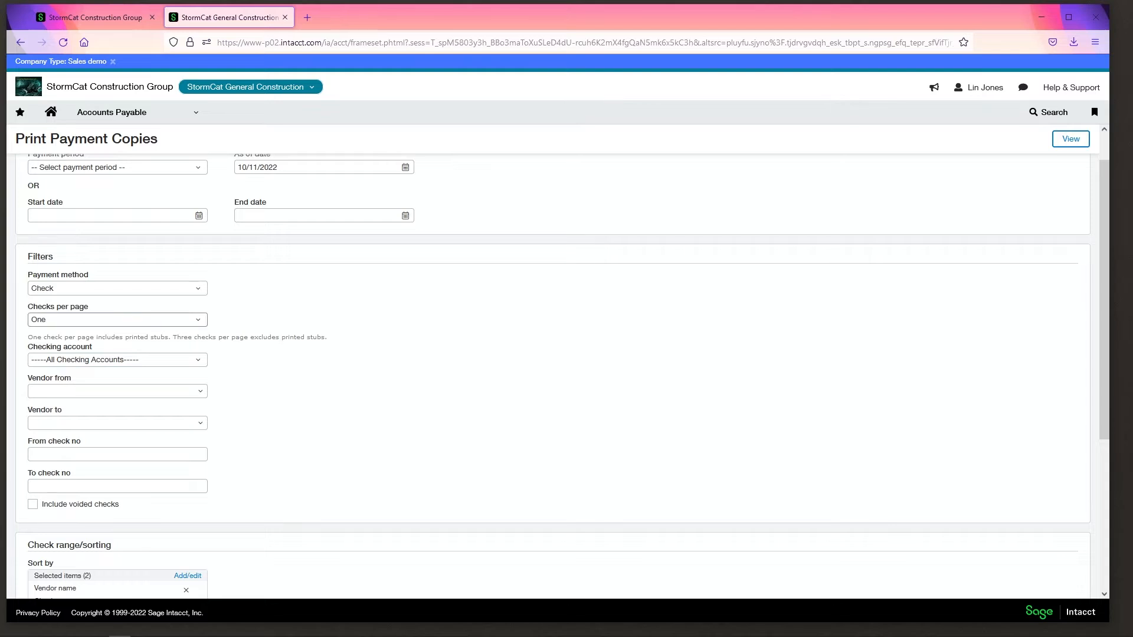
{"action": "left_click", "coordinate": [116, 288]}
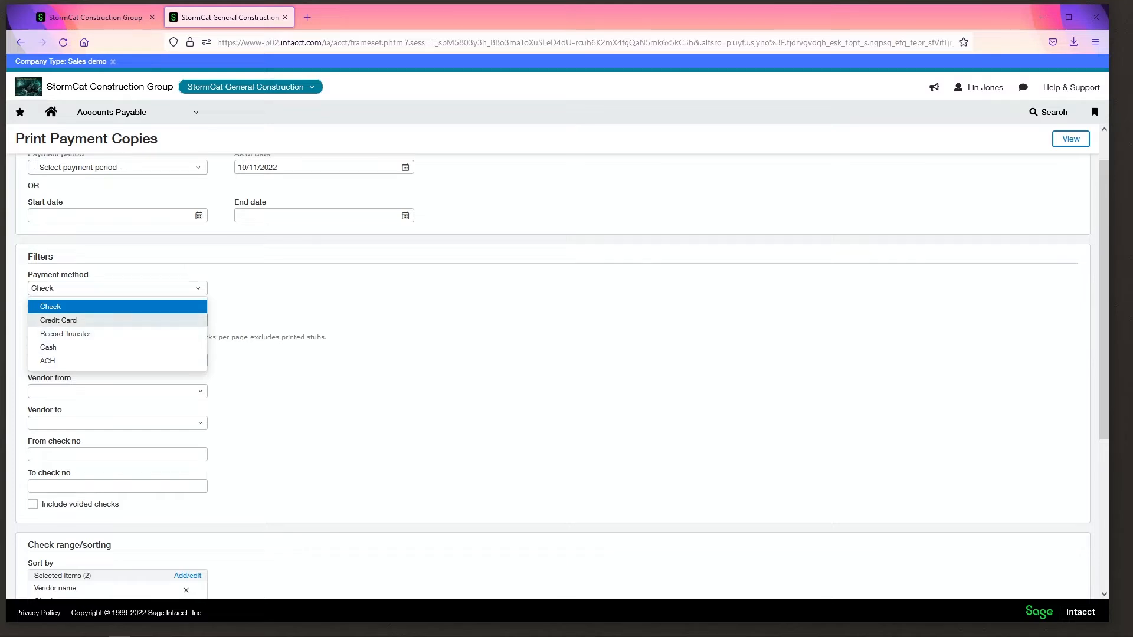
{"action": "left_click", "coordinate": [117, 320]}
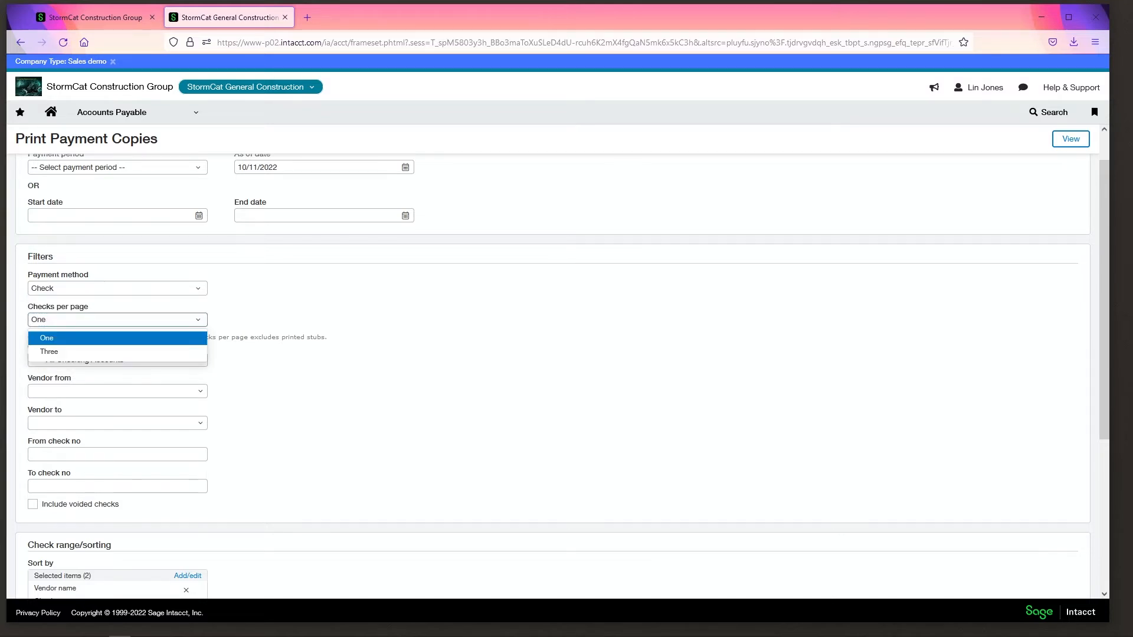
{"action": "left_click", "coordinate": [46, 338]}
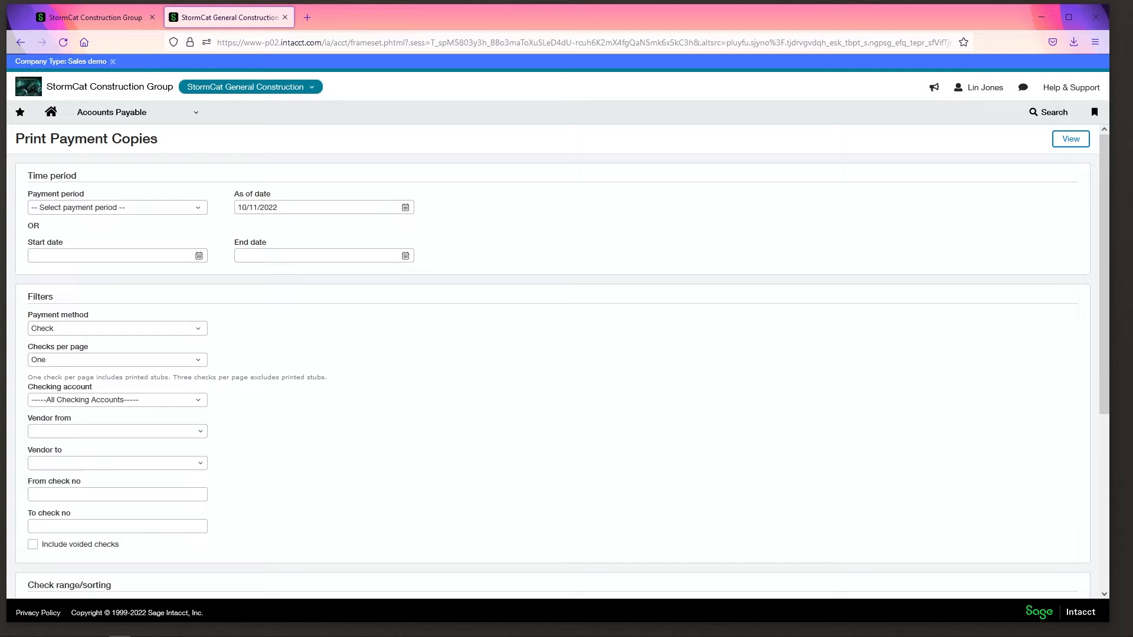
- List the check payments matching the filters, showing nine payments to print
{"action": "left_click", "coordinate": [1070, 138]}
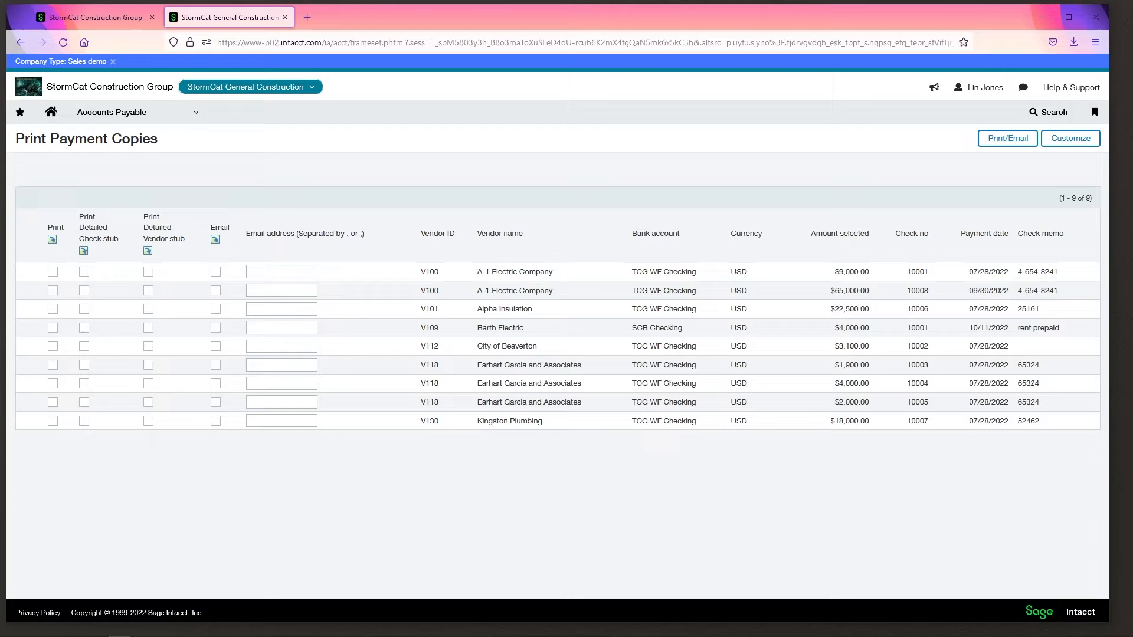
{"action": "left_click", "coordinate": [112, 112]}
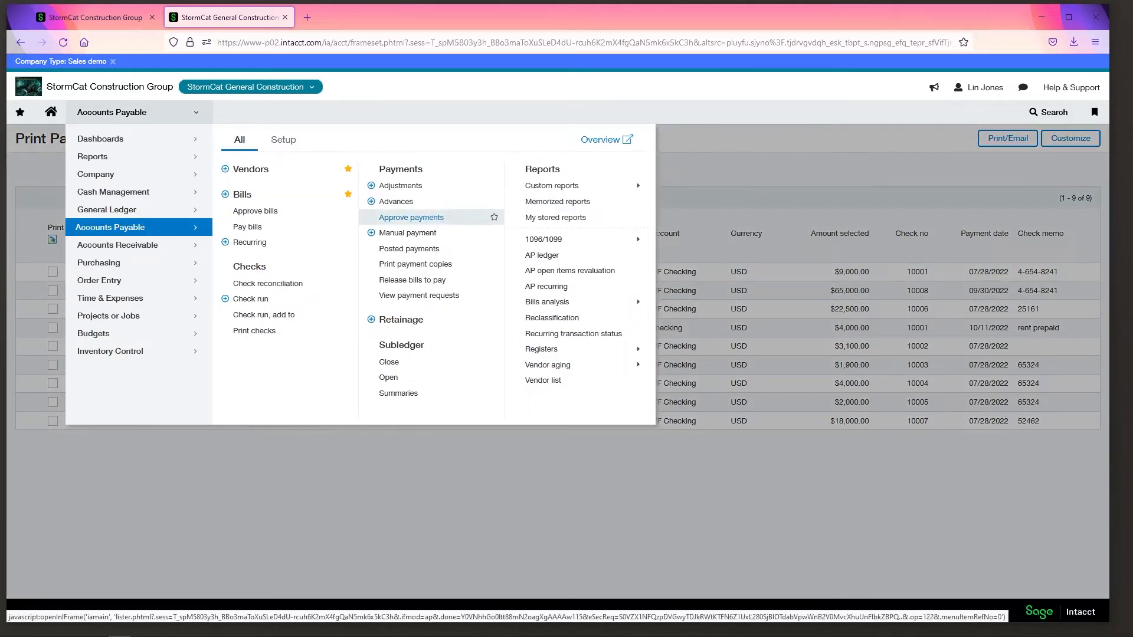
{"action": "left_click", "coordinate": [415, 263]}
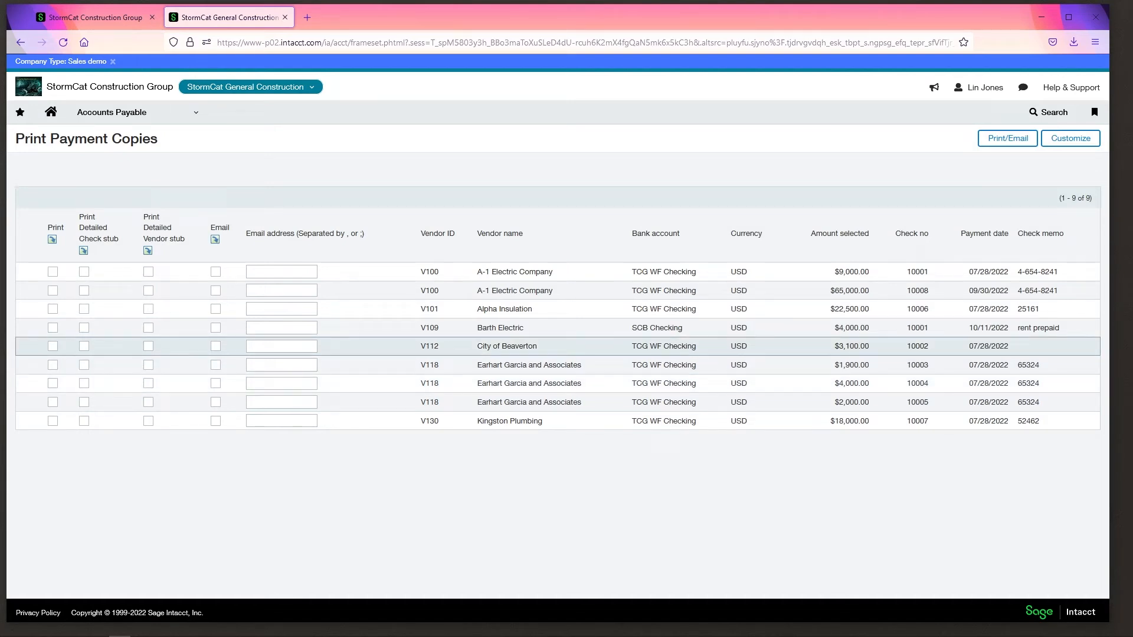
{"action": "left_click", "coordinate": [528, 365]}
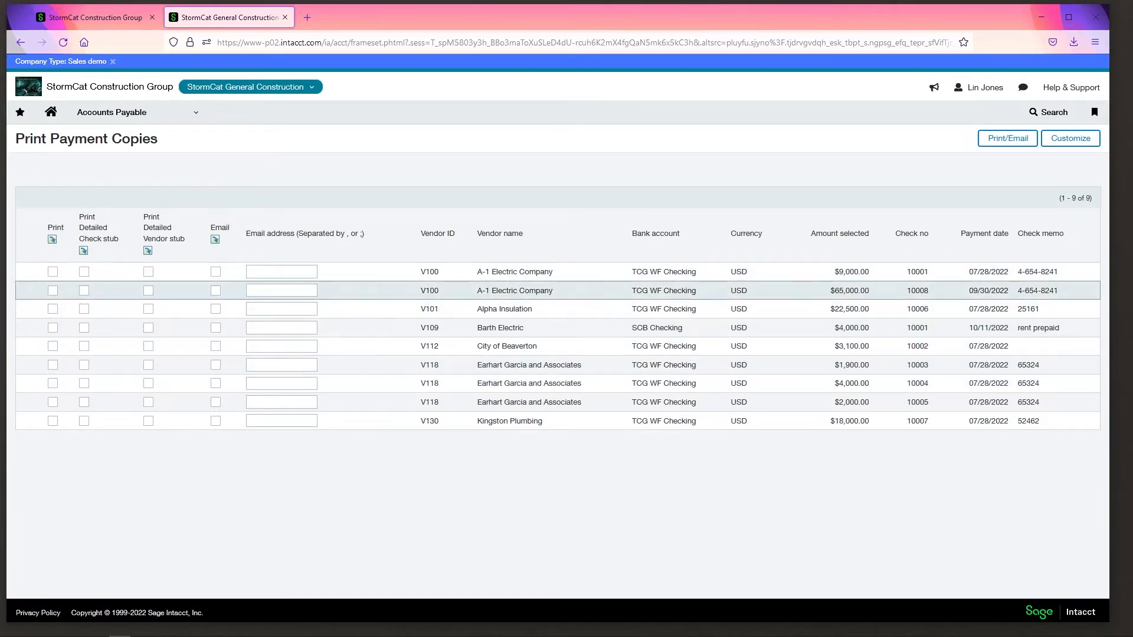
- Mark the A-1 Electric Company $9,000 check 10001 for printing
{"action": "left_click", "coordinate": [51, 272]}
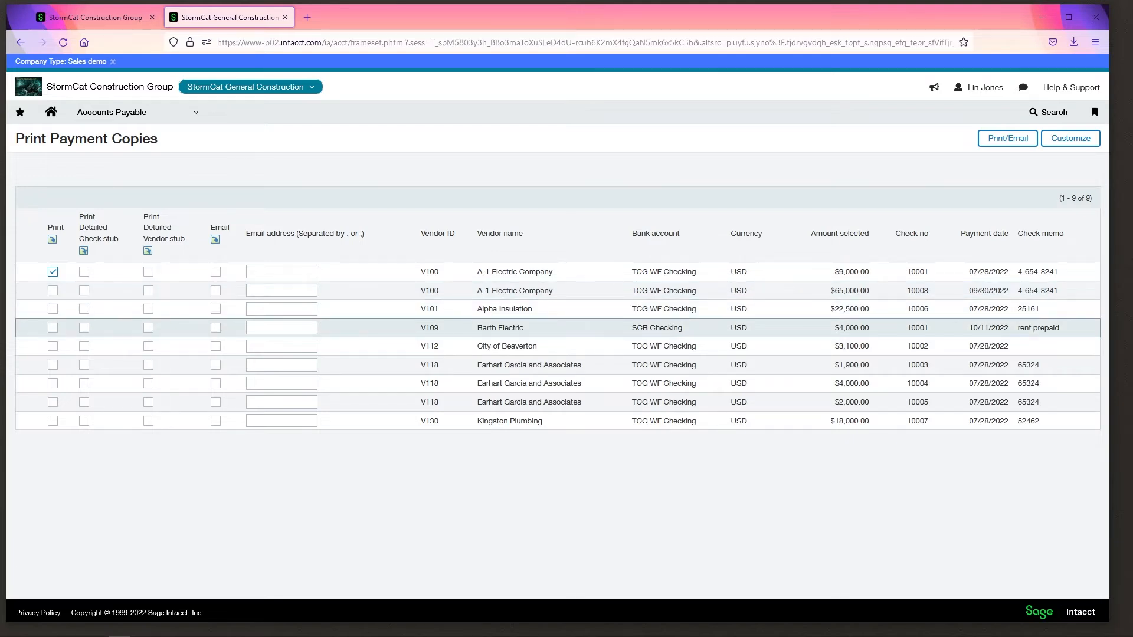
{"action": "left_click", "coordinate": [111, 112]}
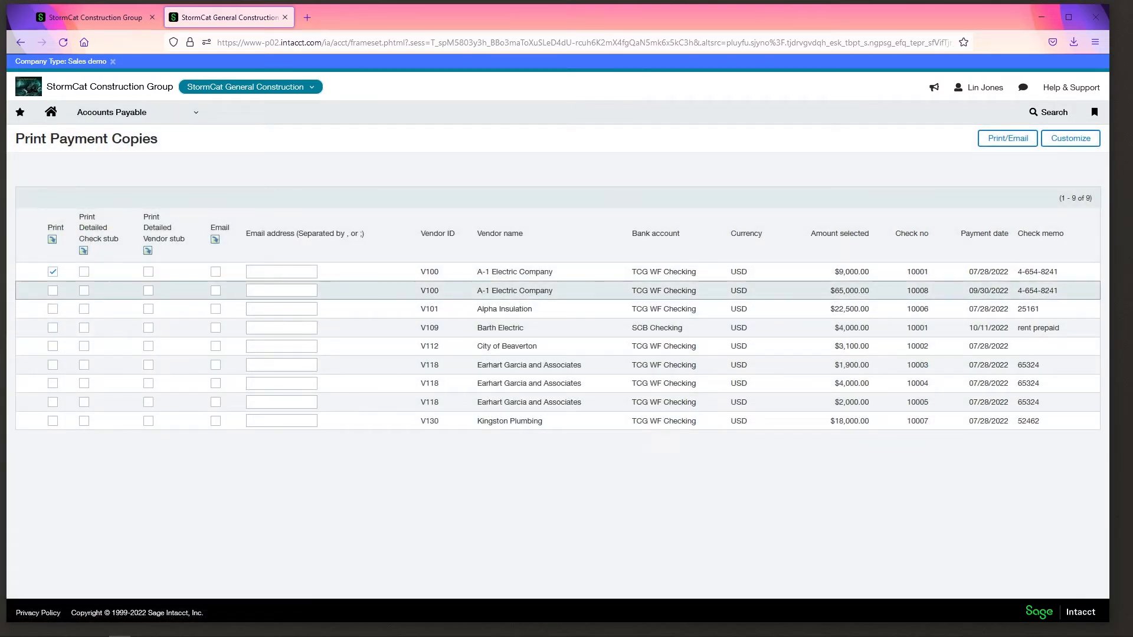
{"action": "left_click", "coordinate": [280, 272]}
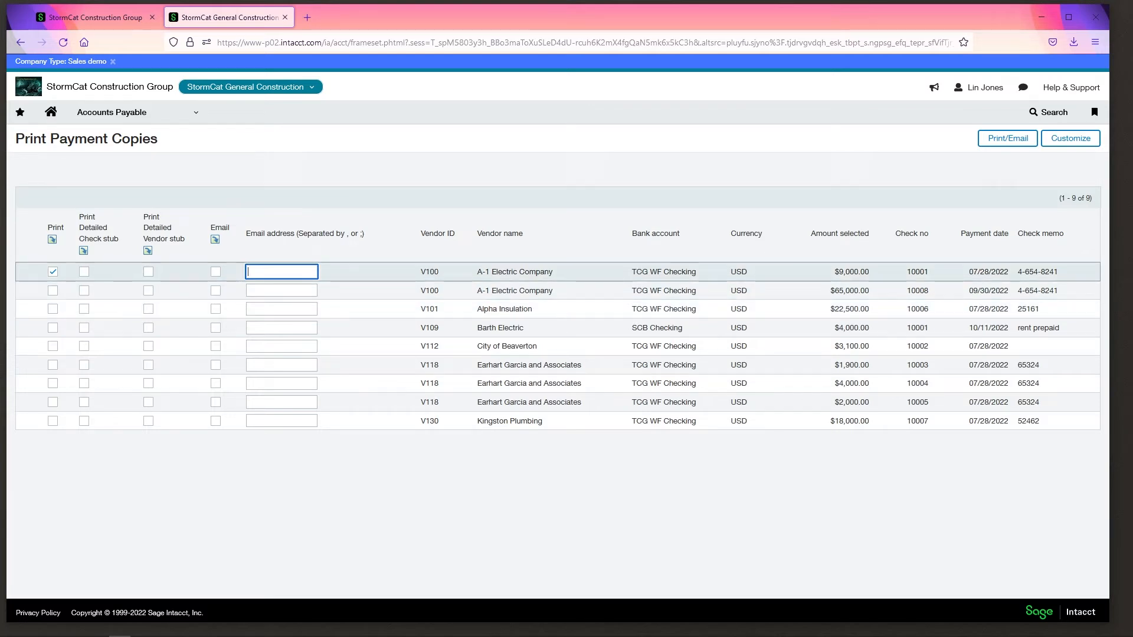
{"action": "double_click", "coordinate": [514, 272]}
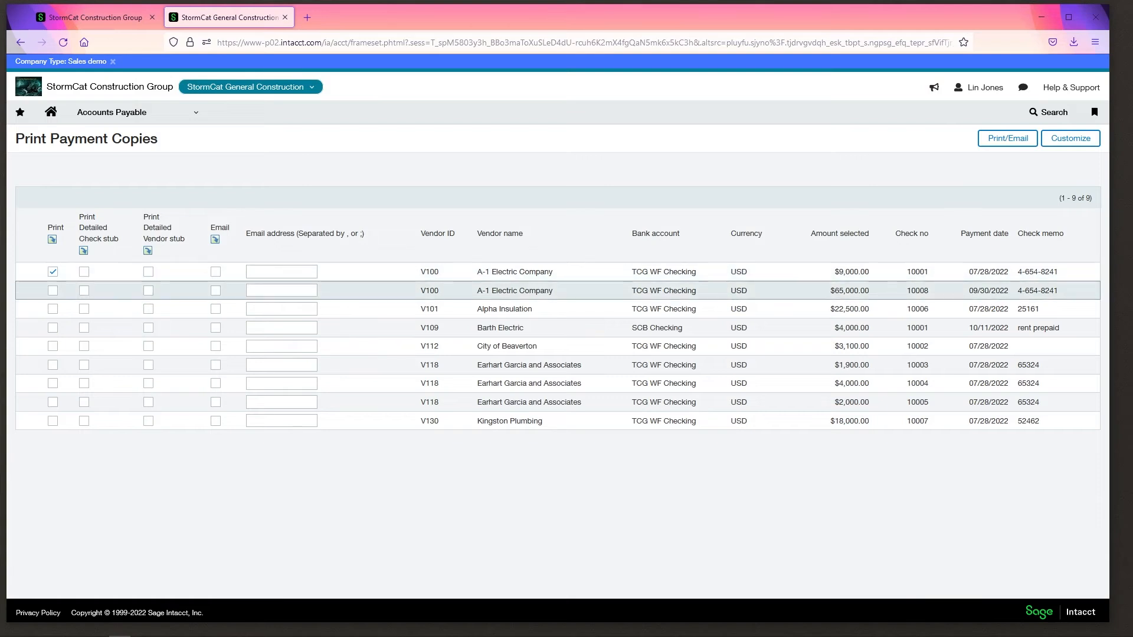
- Include the detailed check stub for check 10001, leaving the vendor stub off
{"action": "left_click", "coordinate": [83, 271]}
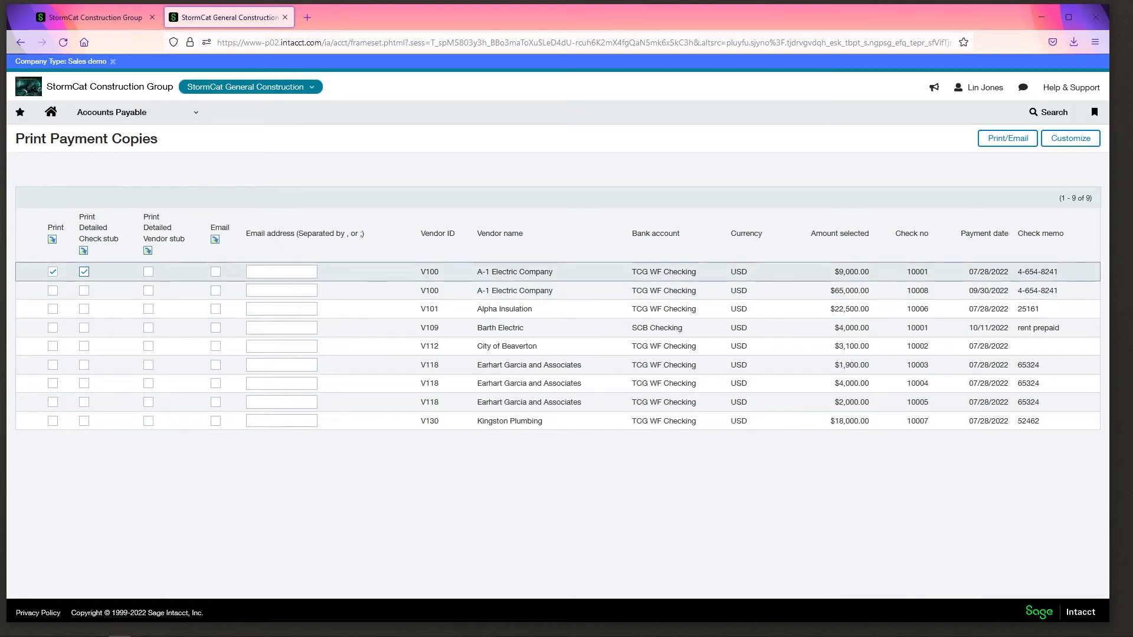
{"action": "left_click", "coordinate": [149, 271]}
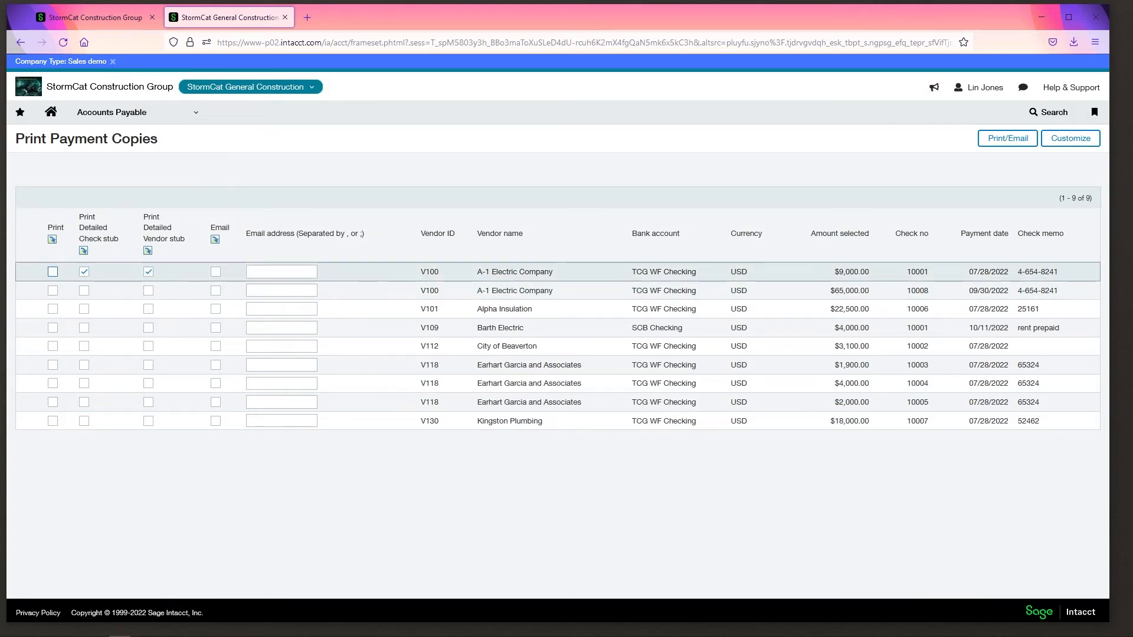
{"action": "left_click", "coordinate": [149, 272]}
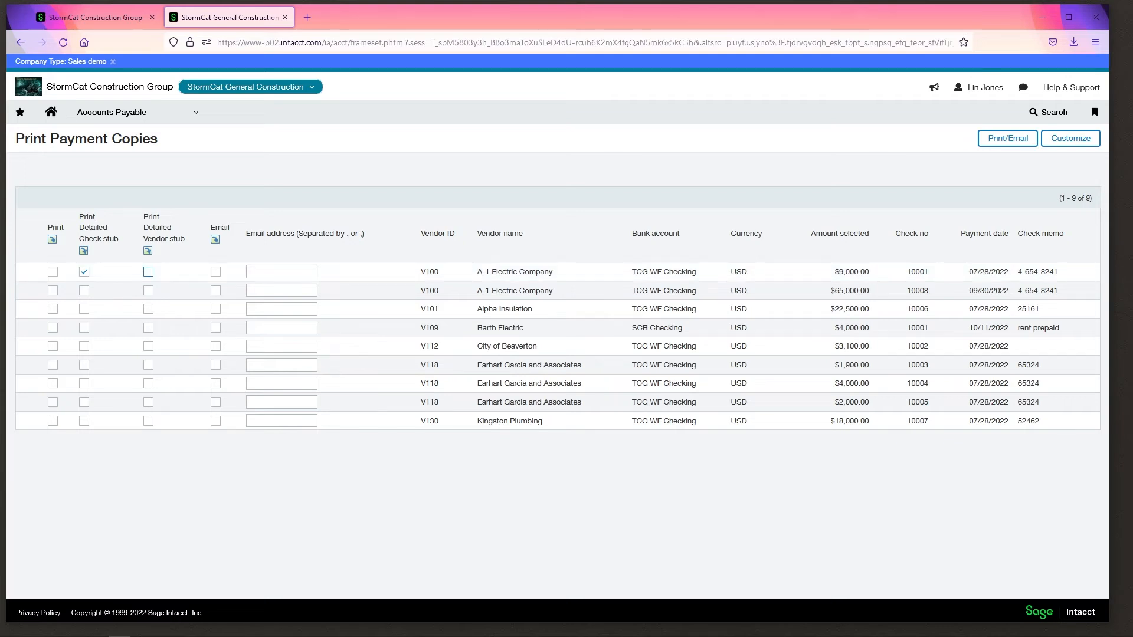
- Print check 10001's payment copy after re-marking it, and view the downloaded PDF
{"action": "left_click", "coordinate": [1006, 138]}
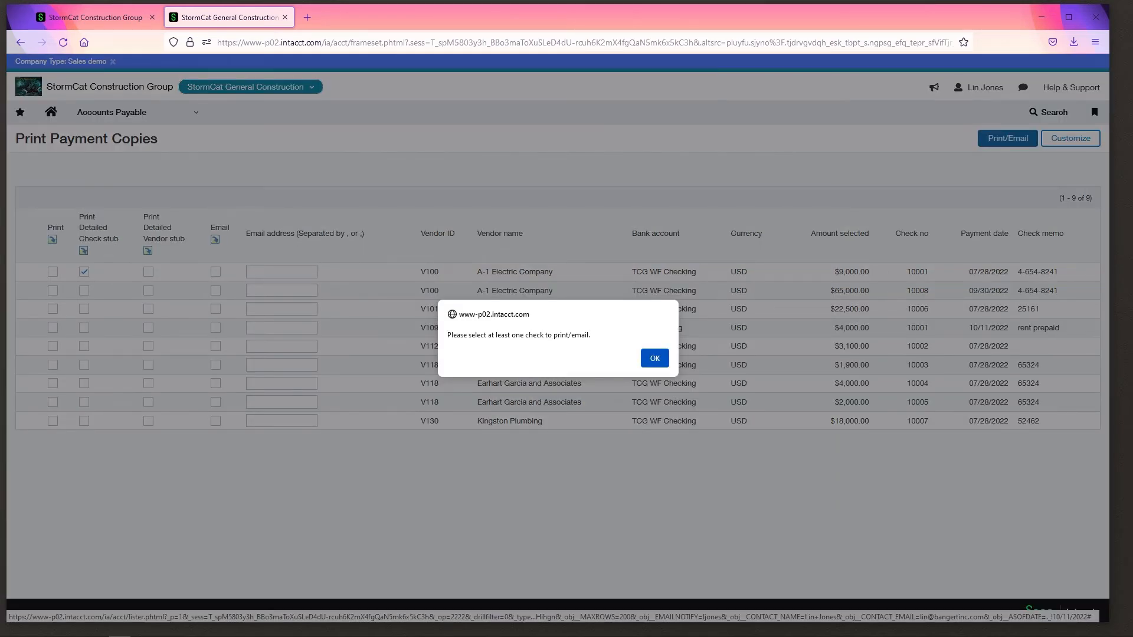
{"action": "left_click", "coordinate": [652, 358]}
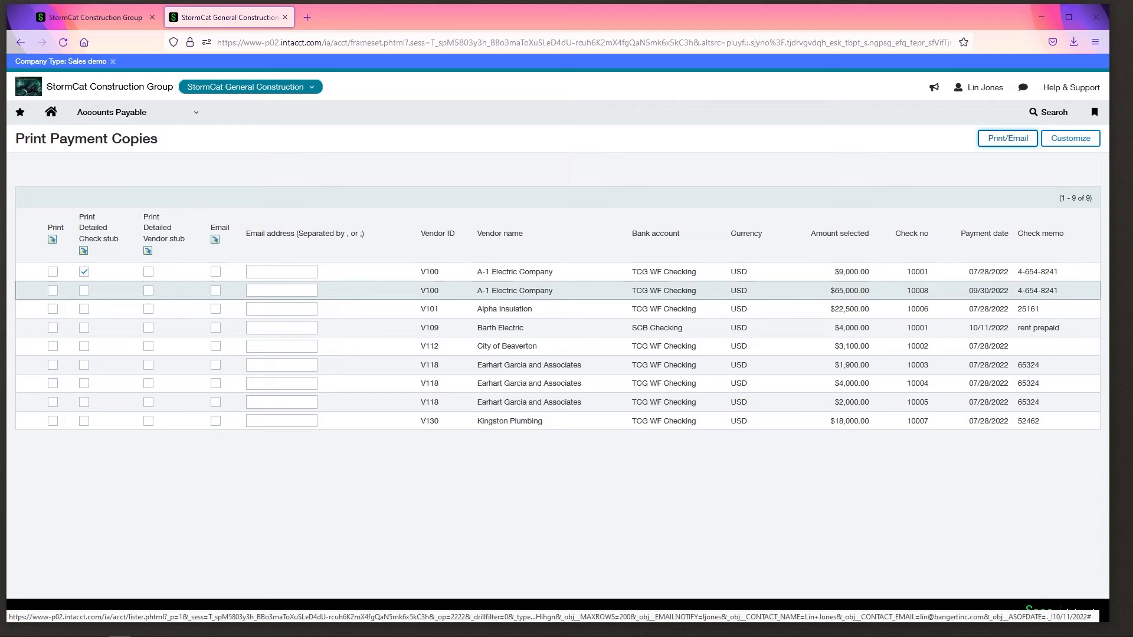
{"action": "left_click", "coordinate": [52, 271]}
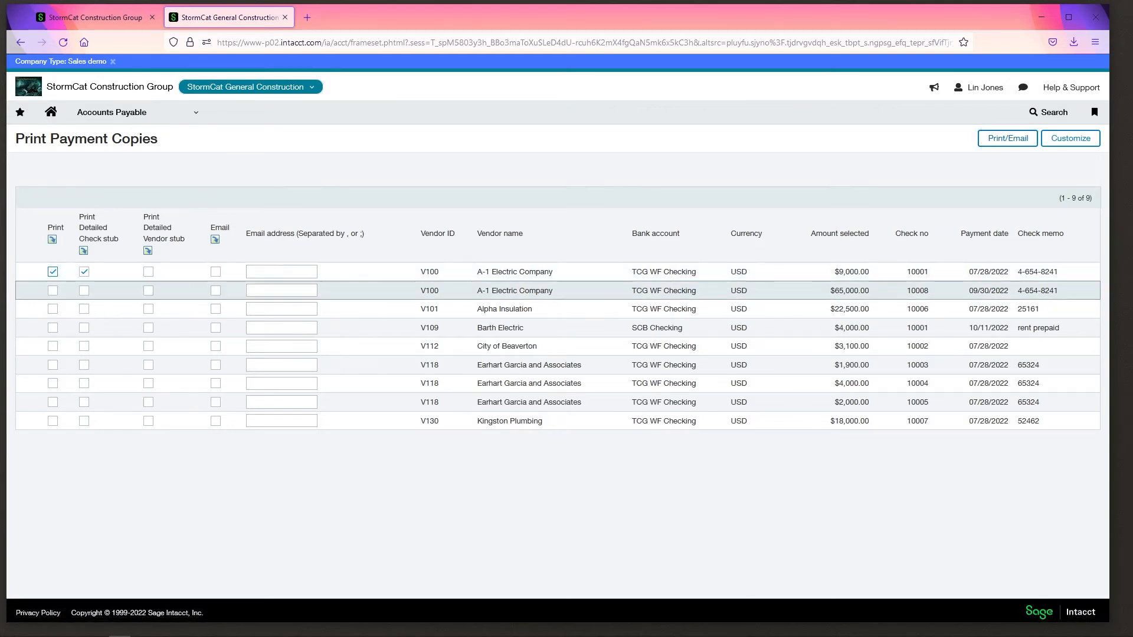
{"action": "left_click", "coordinate": [1007, 138]}
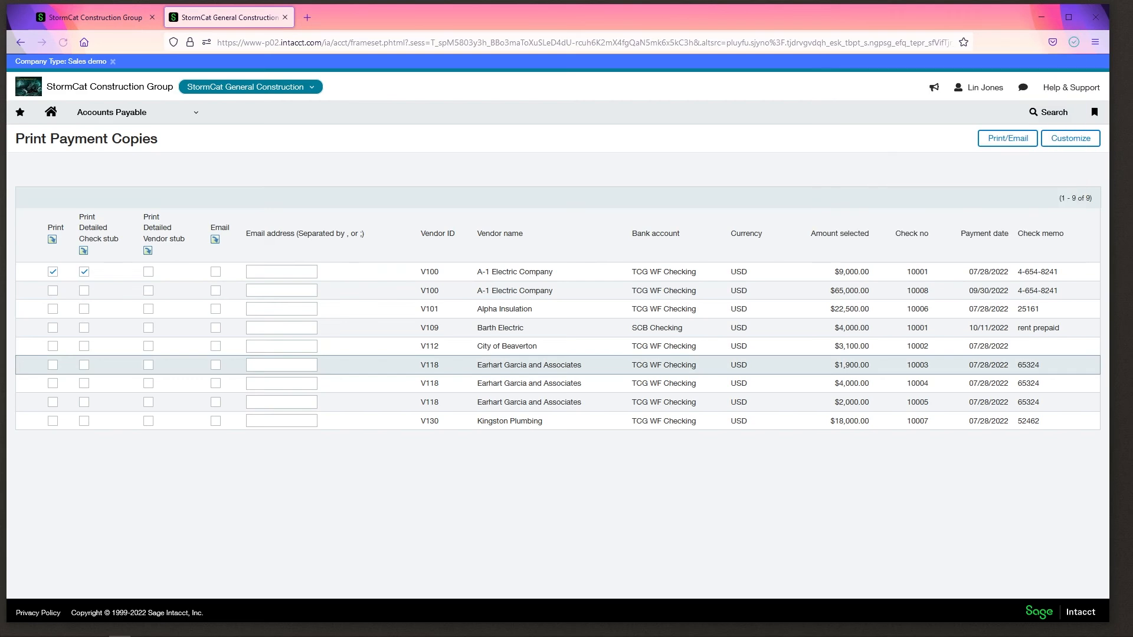
{"action": "left_click", "coordinate": [1006, 138]}
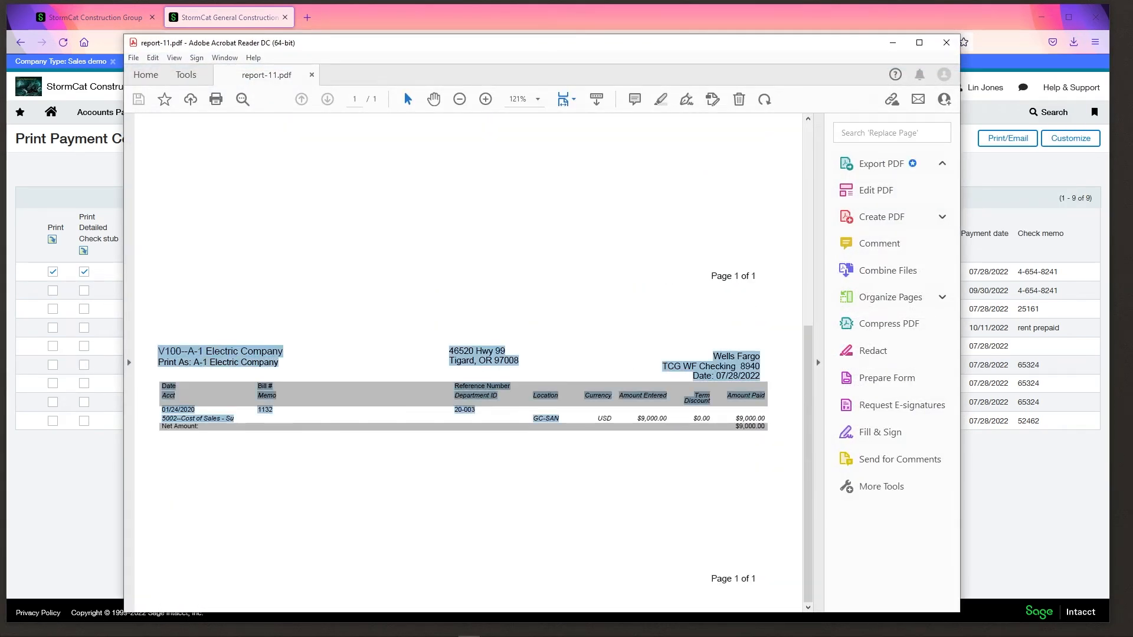
- Review the stub-only PDF report and close it, returning to the payment list
{"action": "left_click", "coordinate": [880, 163]}
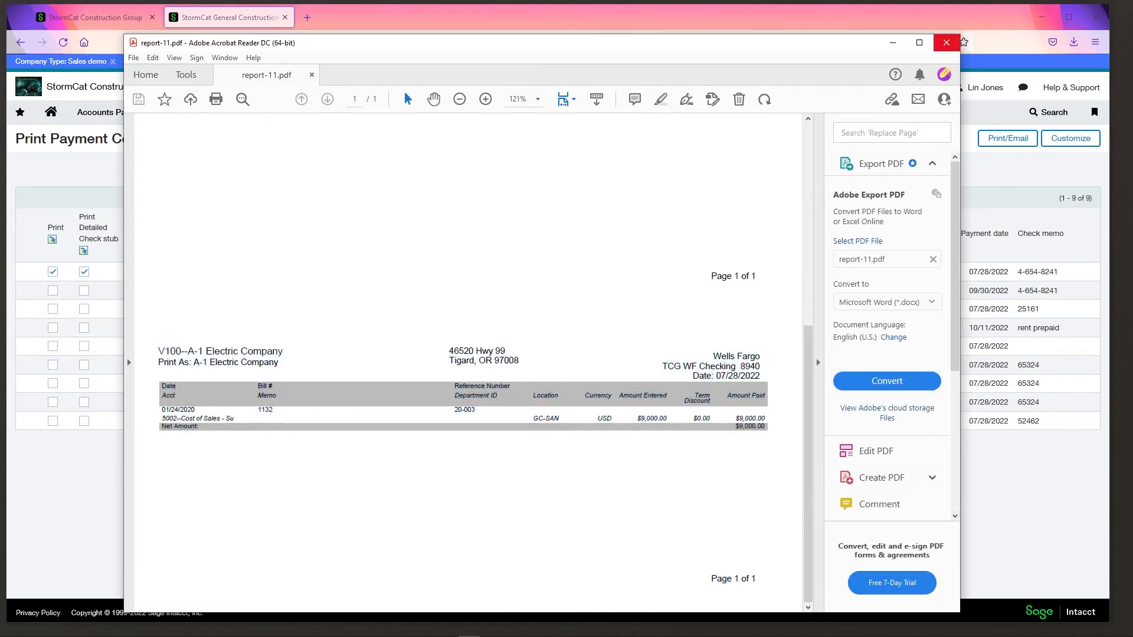
{"action": "left_click", "coordinate": [945, 42]}
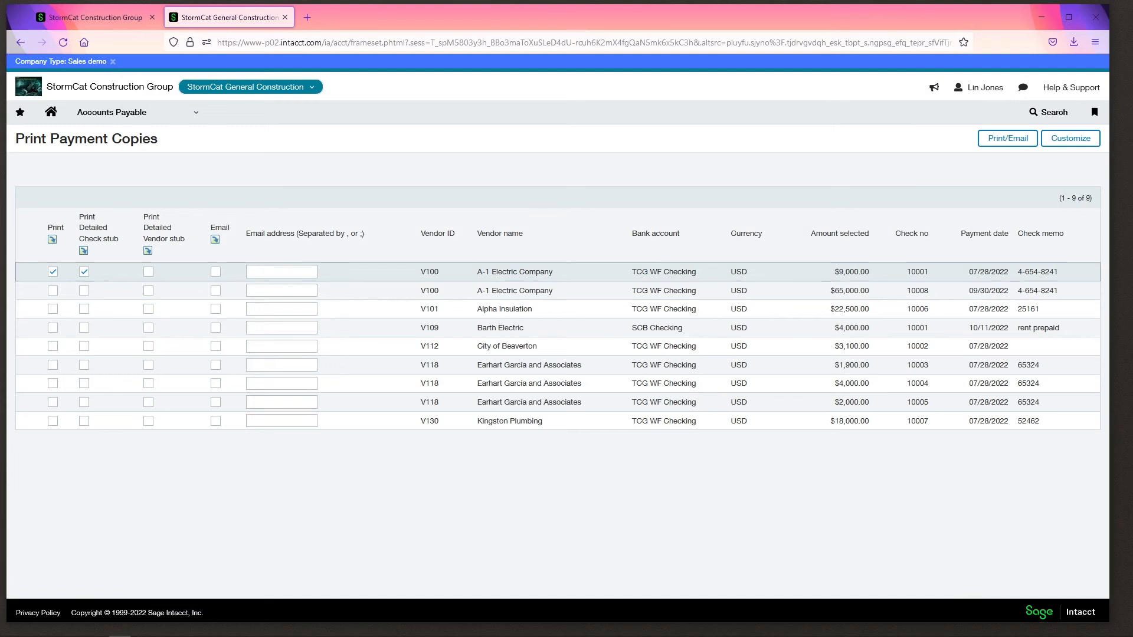
- Print check 10001 again, producing report-12.pdf with the full check copy
{"action": "left_click", "coordinate": [149, 271]}
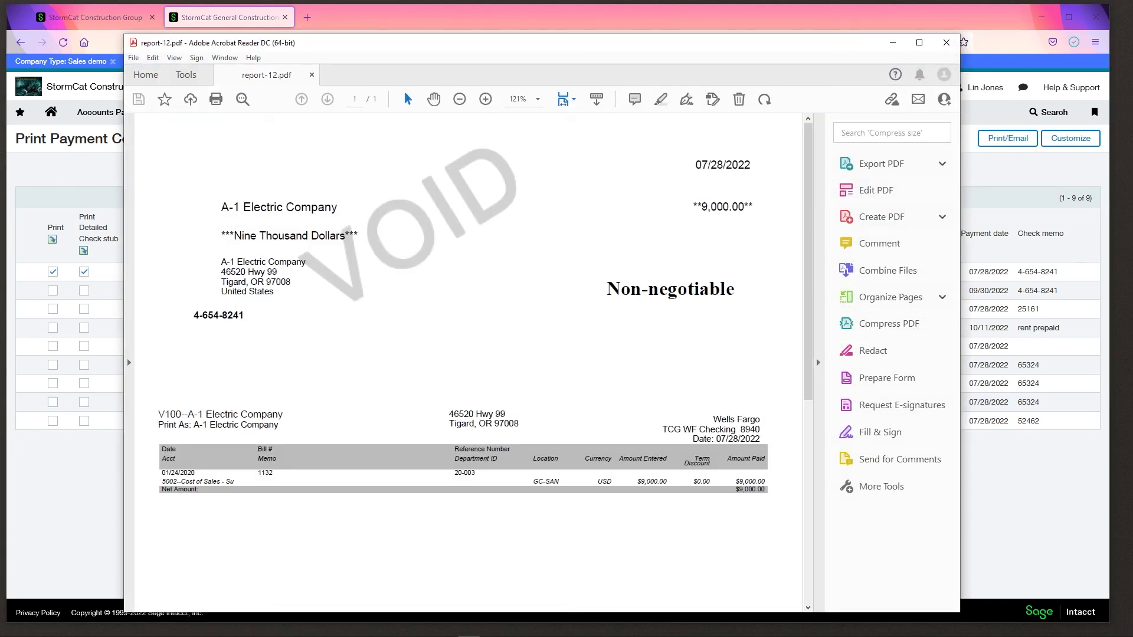
- Highlight the VOID check area and the Non-negotiable label, then close the PDF
{"action": "double_click", "coordinate": [670, 288]}
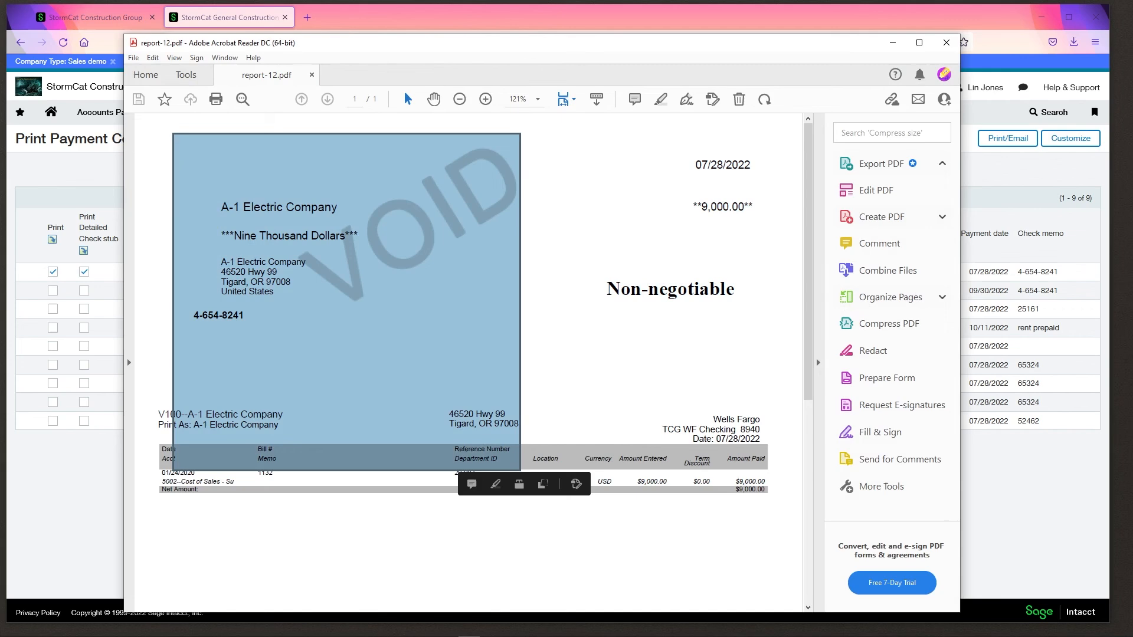
{"action": "left_click", "coordinate": [880, 162]}
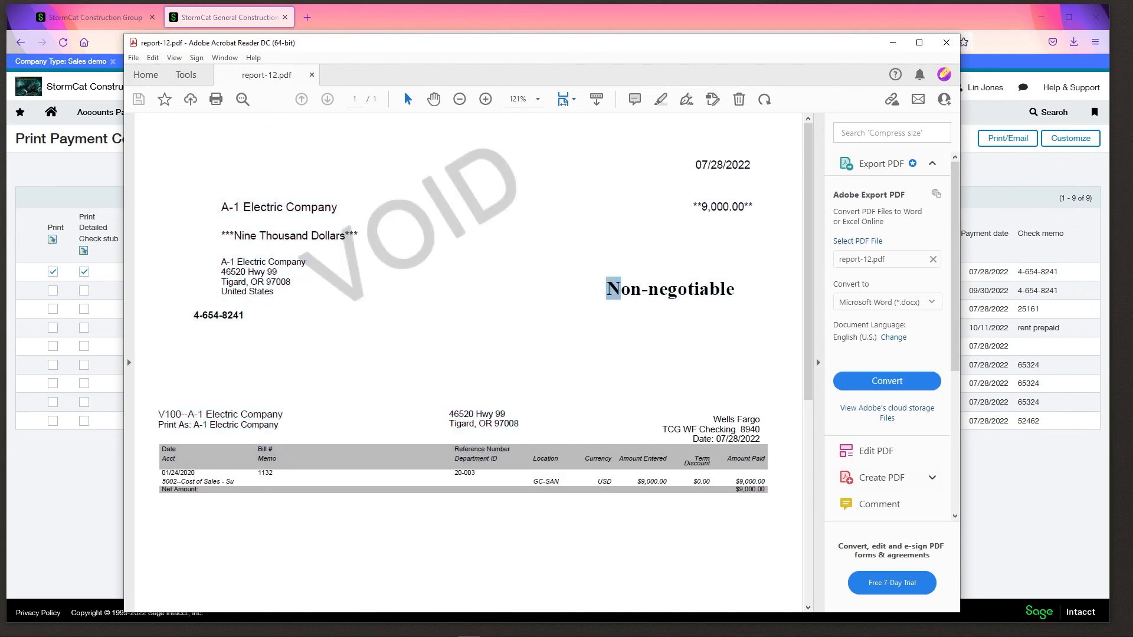
{"action": "double_click", "coordinate": [668, 288]}
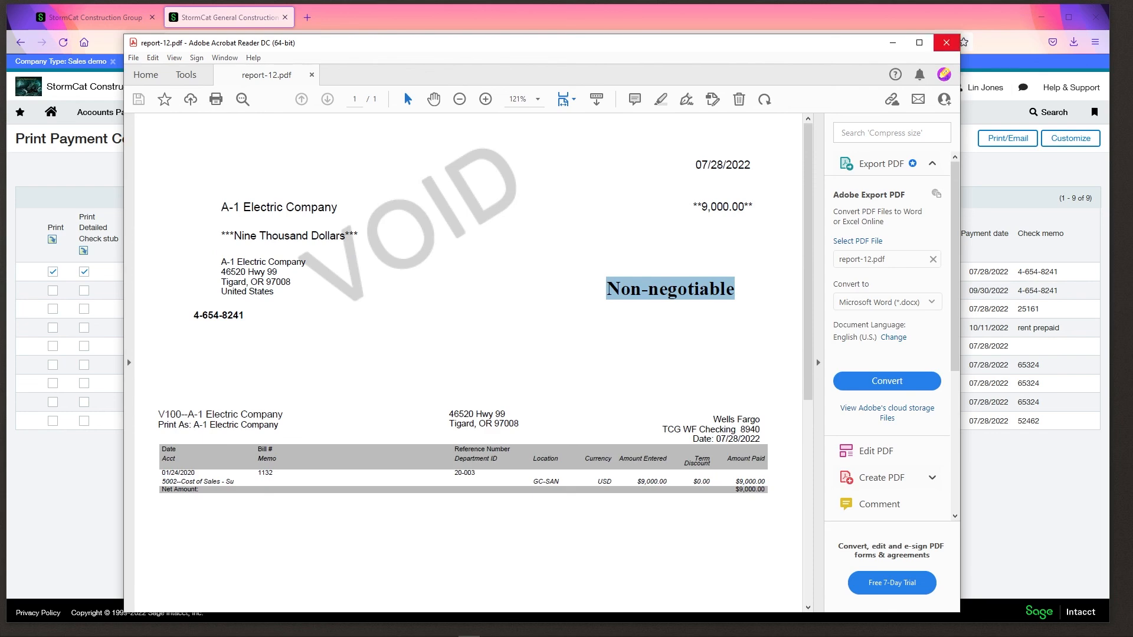
{"action": "left_click", "coordinate": [945, 43]}
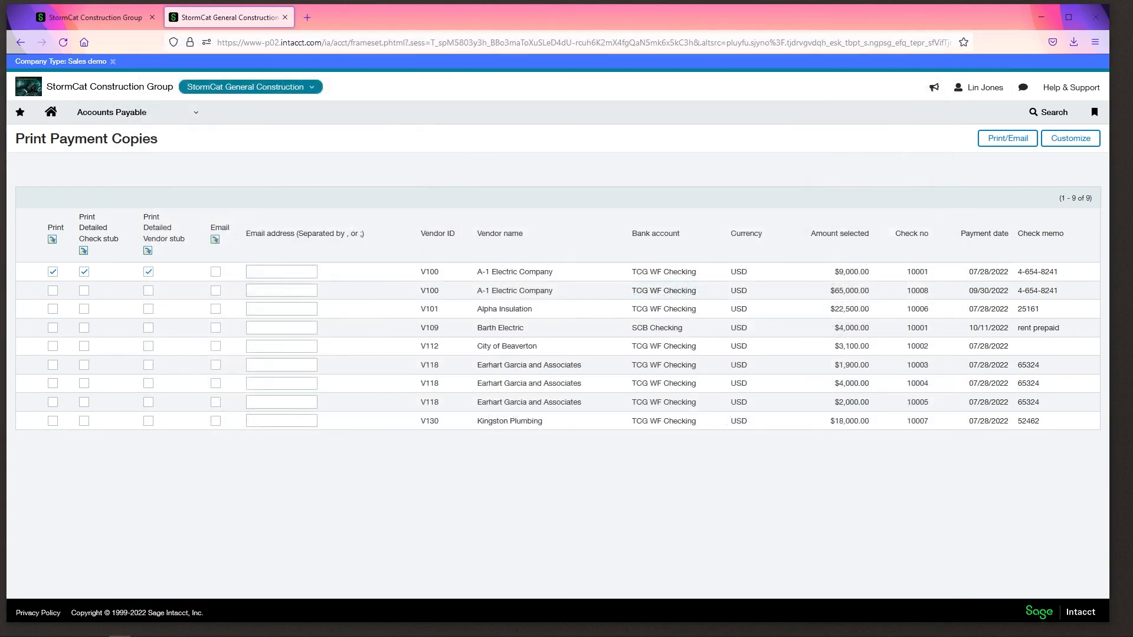